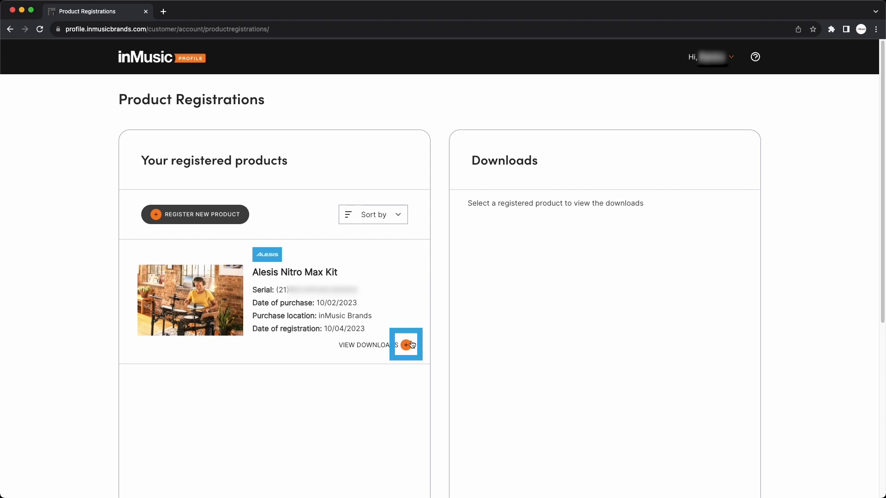
# Step: Show the Nitro Max Kit downloads, expand BFD Player software details, and fetch the Software Center installer
pyautogui.click(405, 345)
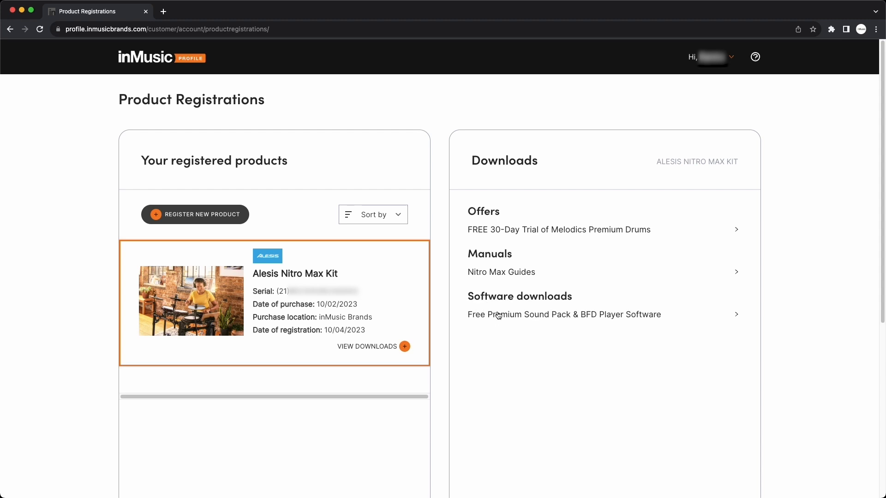
pyautogui.click(564, 315)
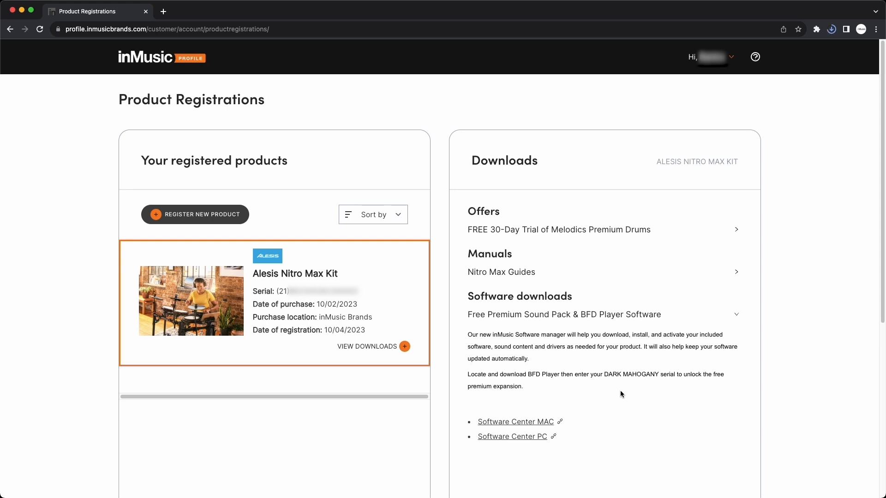
pyautogui.click(516, 422)
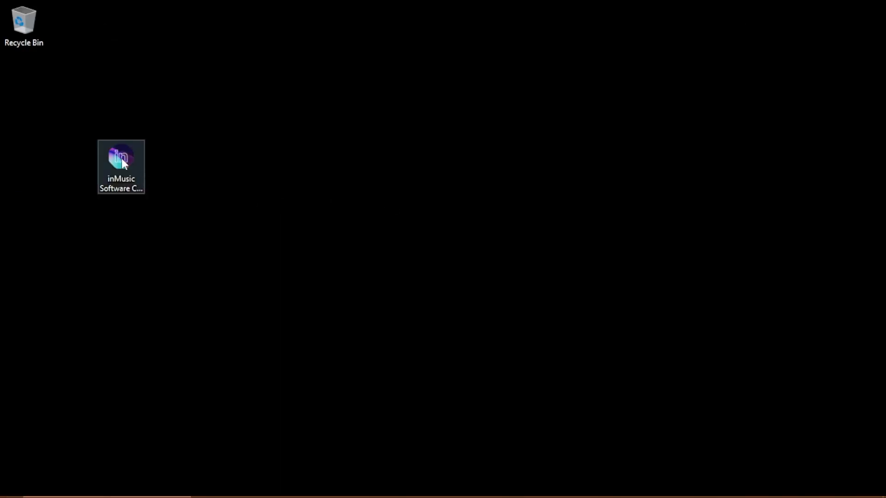
# Step: Run the inMusic Software Center installer and launch it from the new desktop shortcut
pyautogui.doubleClick(121, 159)
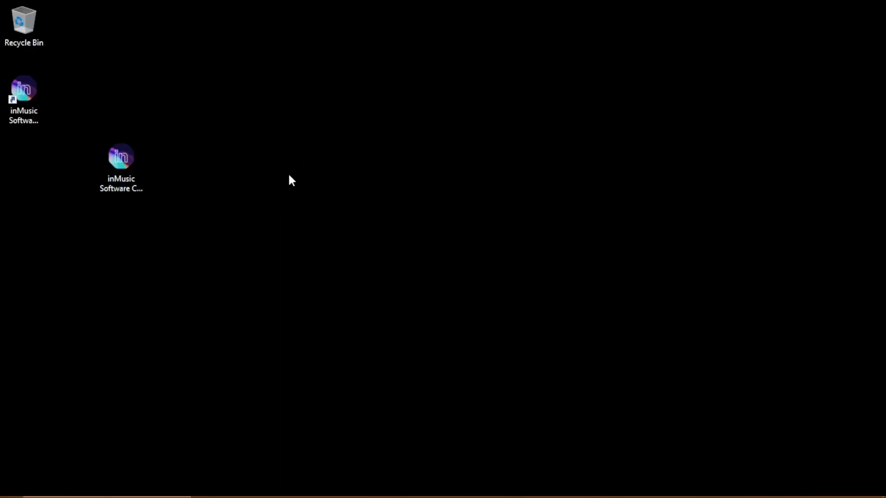
pyautogui.doubleClick(120, 159)
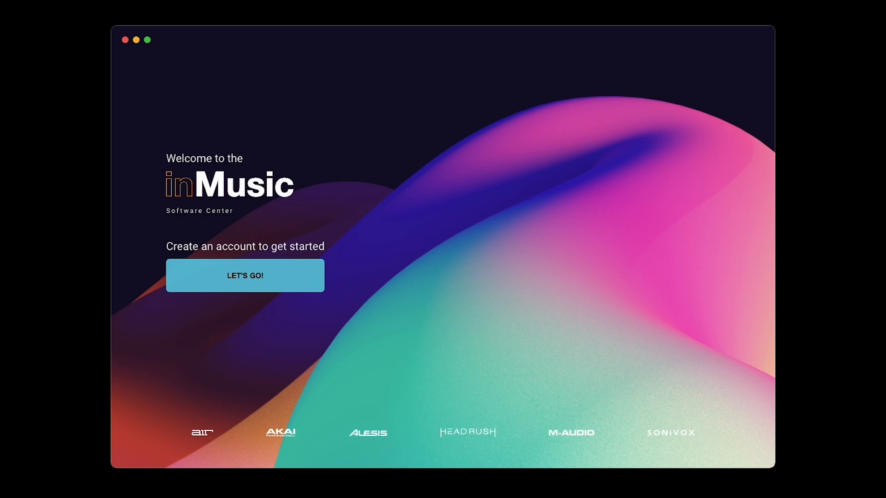
pyautogui.moveTo(710, 222)
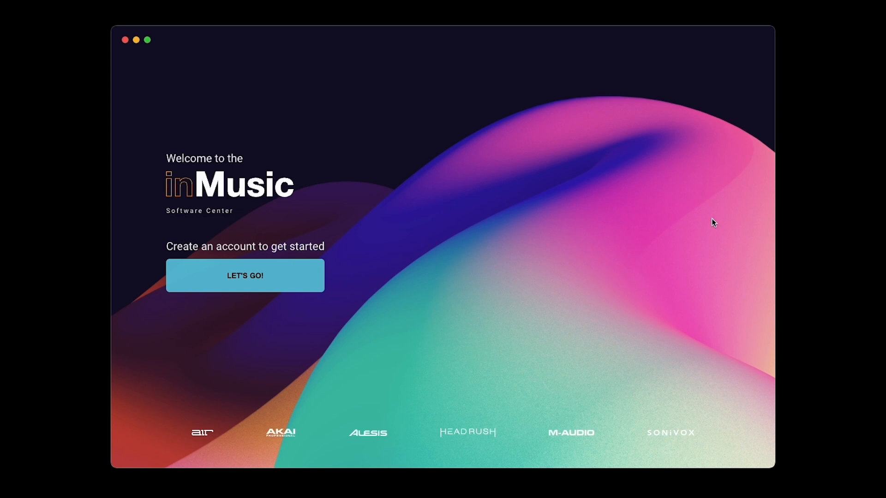
# Step: Choose LET'S GO! on the Software Center welcome screen to begin account setup
pyautogui.click(246, 276)
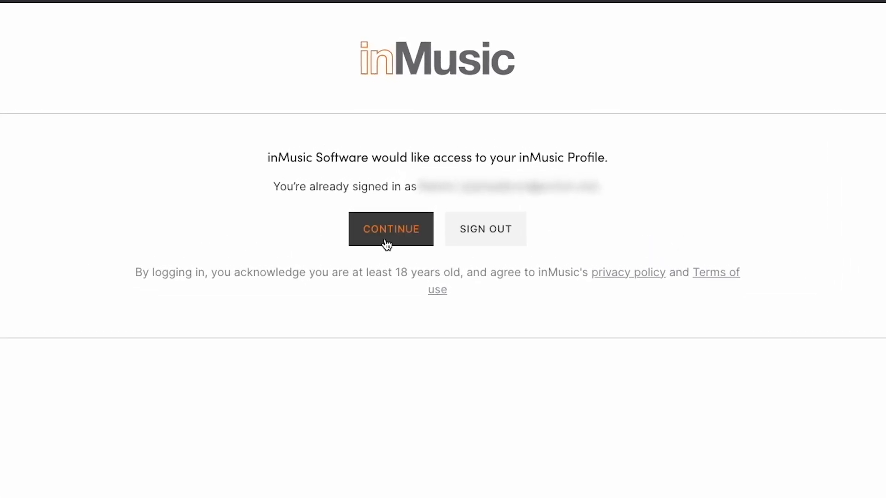
# Step: Continue with the signed-in inMusic Profile and accept inMusic Software's access permissions
pyautogui.click(390, 229)
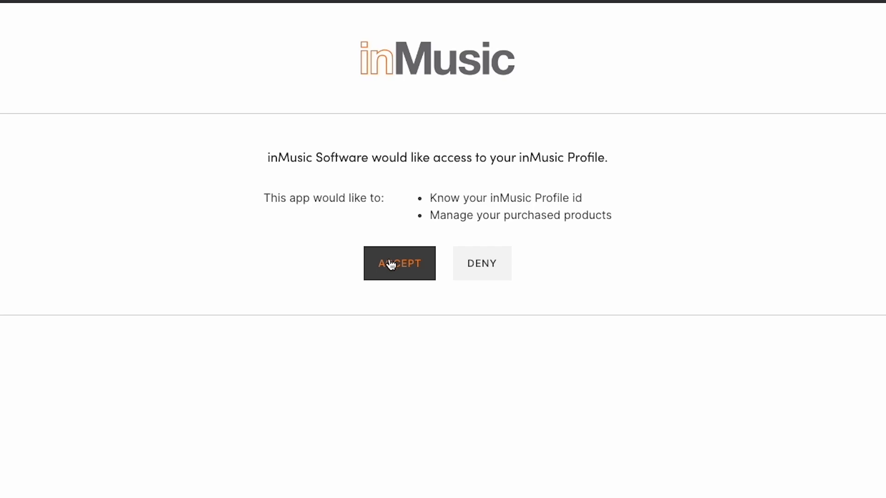
pyautogui.click(399, 264)
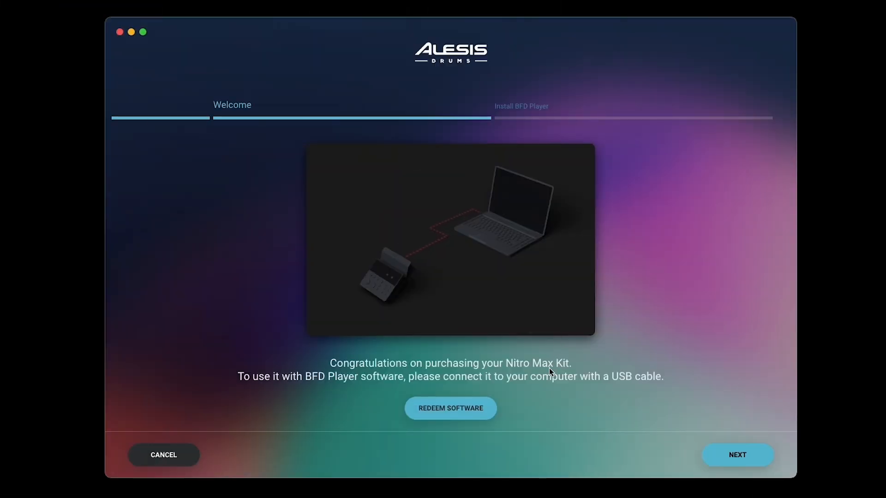
# Step: Advance past the Welcome step and add the Dark Mahogany expansion alongside BFD Player and Core Library
pyautogui.click(451, 409)
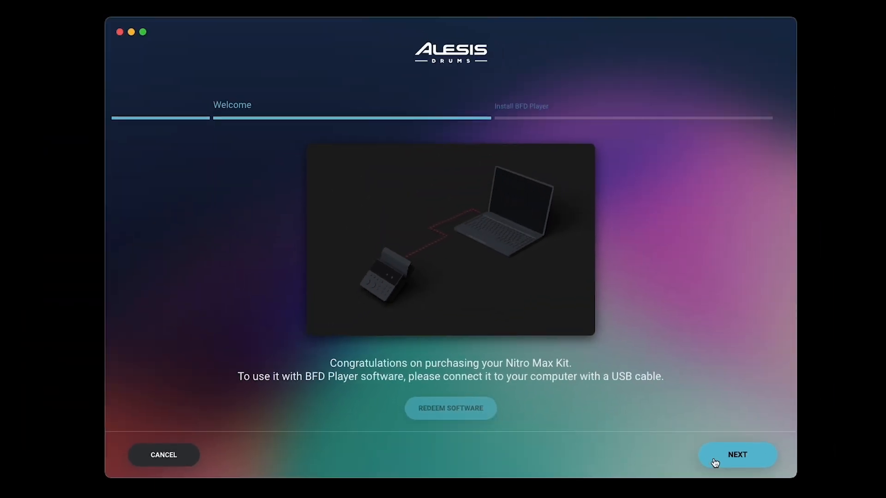
pyautogui.click(738, 455)
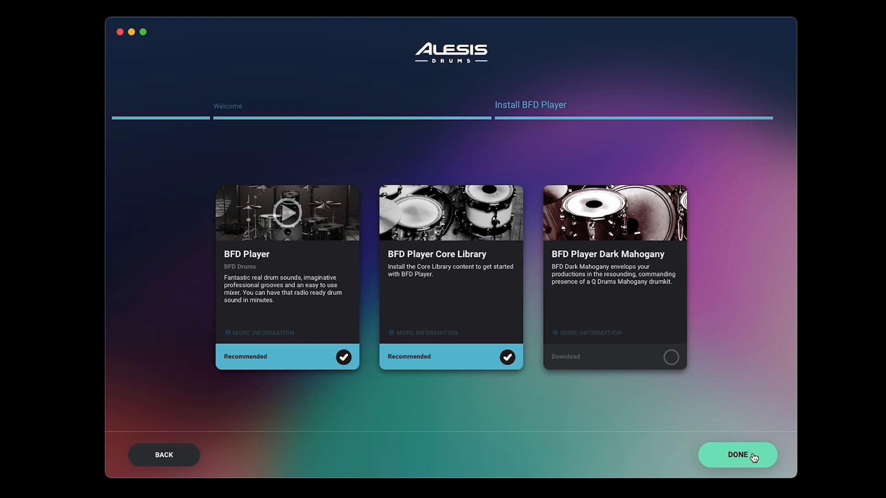
pyautogui.click(671, 358)
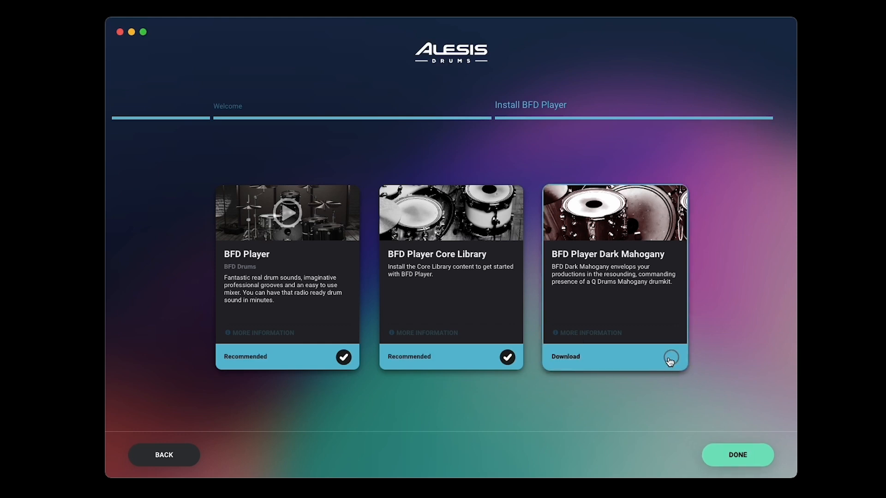
pyautogui.click(671, 358)
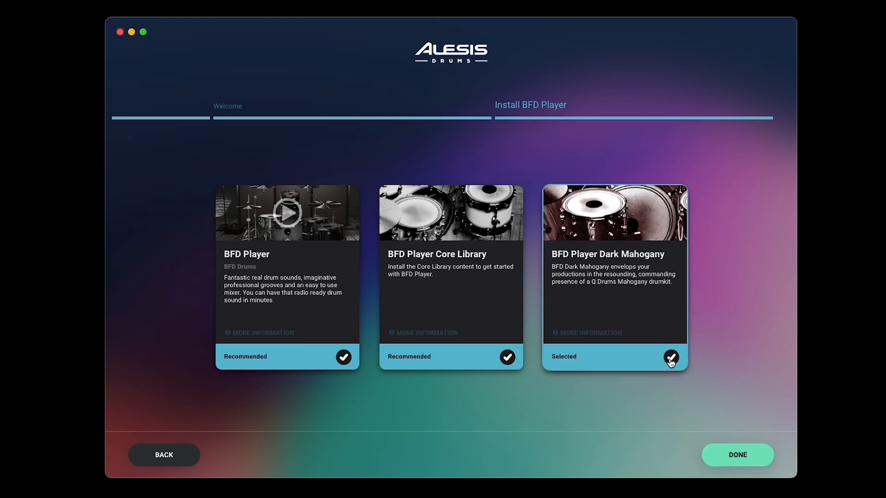
pyautogui.moveTo(732, 425)
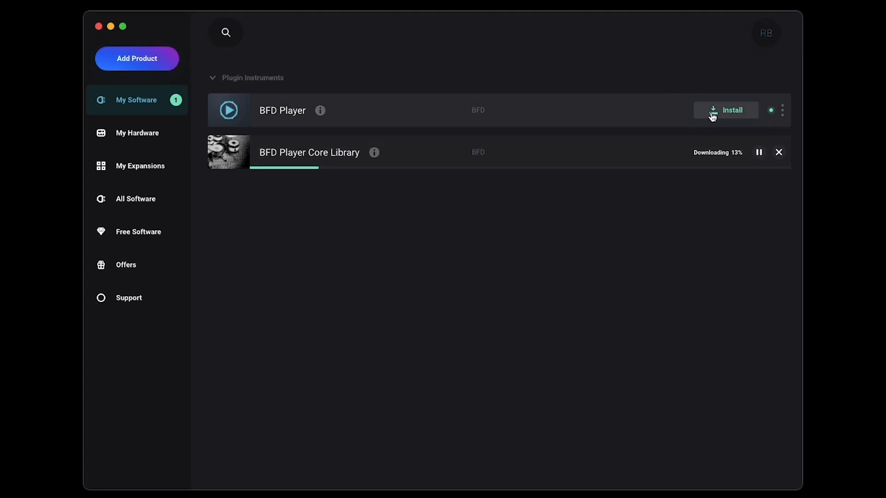
# Step: Install BFD Player through the BFDPlayer Installer and close it once finished
pyautogui.click(726, 110)
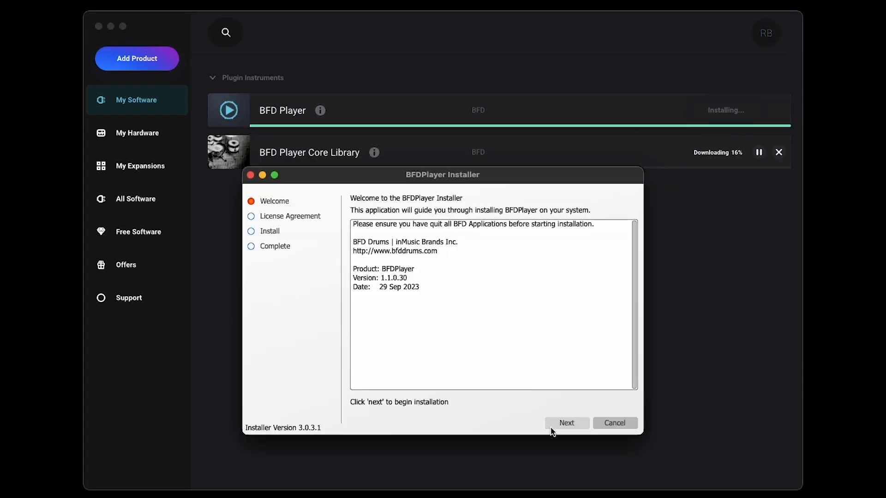
pyautogui.click(567, 423)
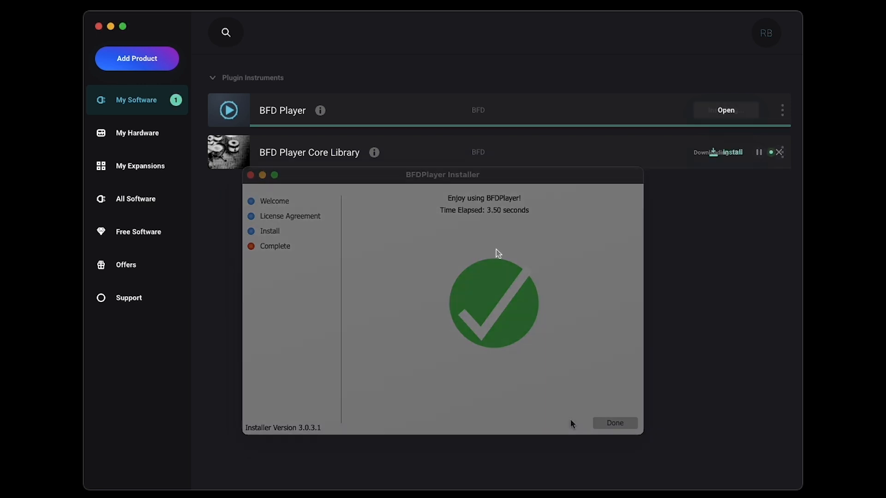
pyautogui.click(614, 423)
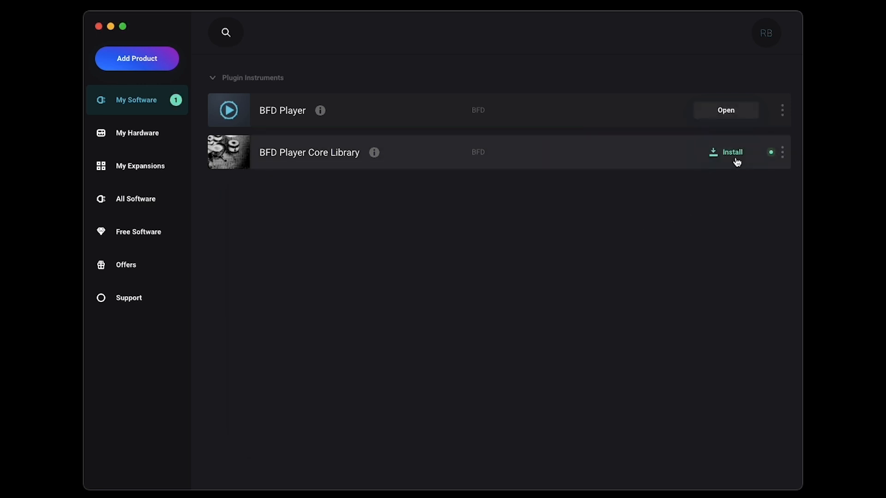
# Step: Install the BFD Player Core Library, accepting the license and creating the new Documents folder
pyautogui.click(732, 152)
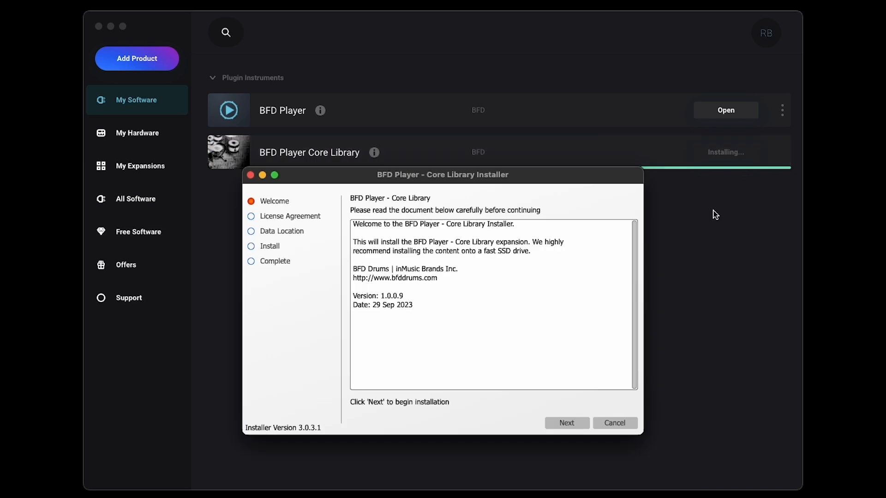
pyautogui.click(567, 423)
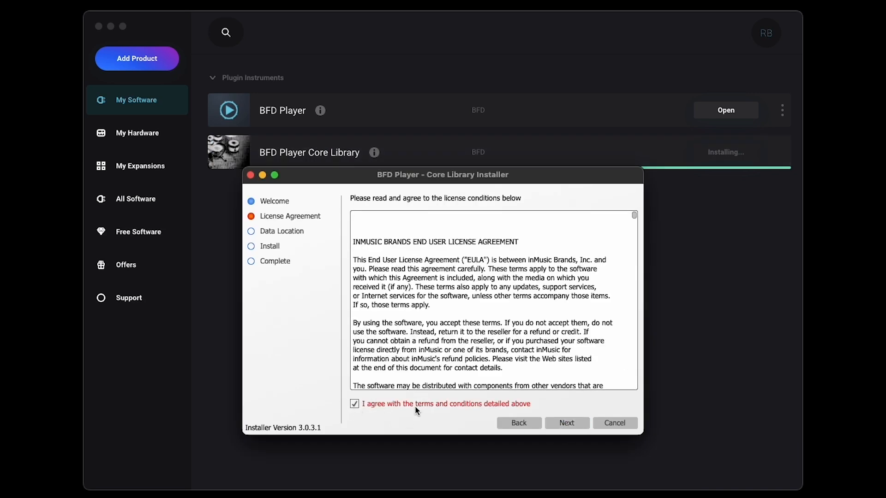
pyautogui.click(566, 424)
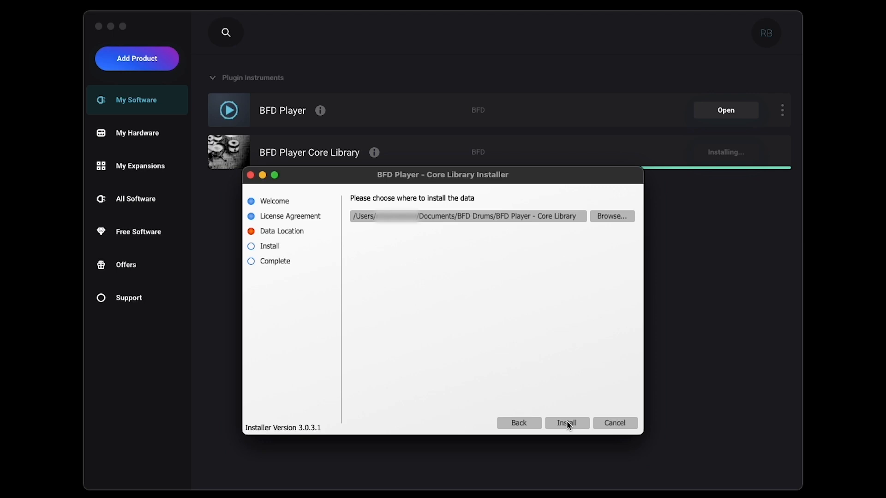
pyautogui.click(567, 423)
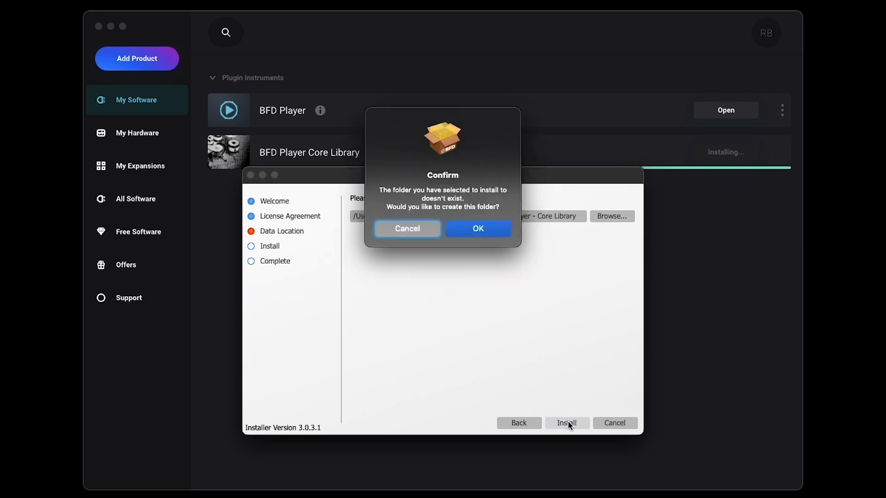
pyautogui.moveTo(484, 238)
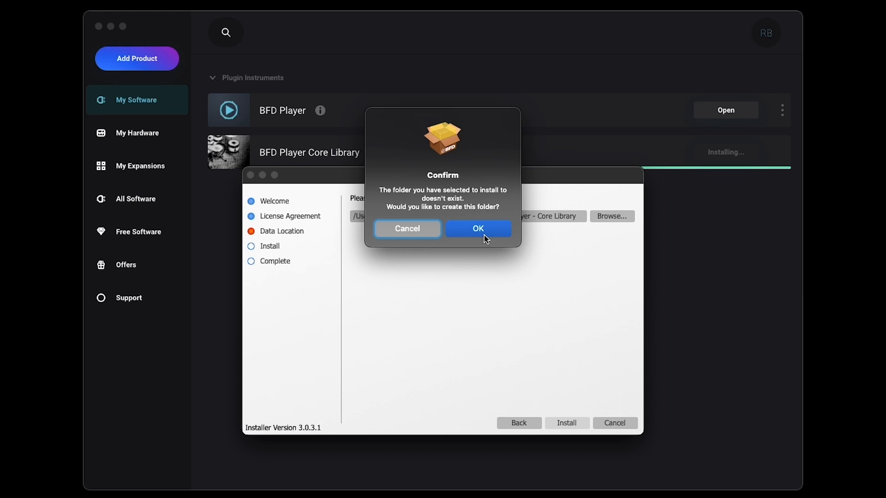
pyautogui.click(478, 228)
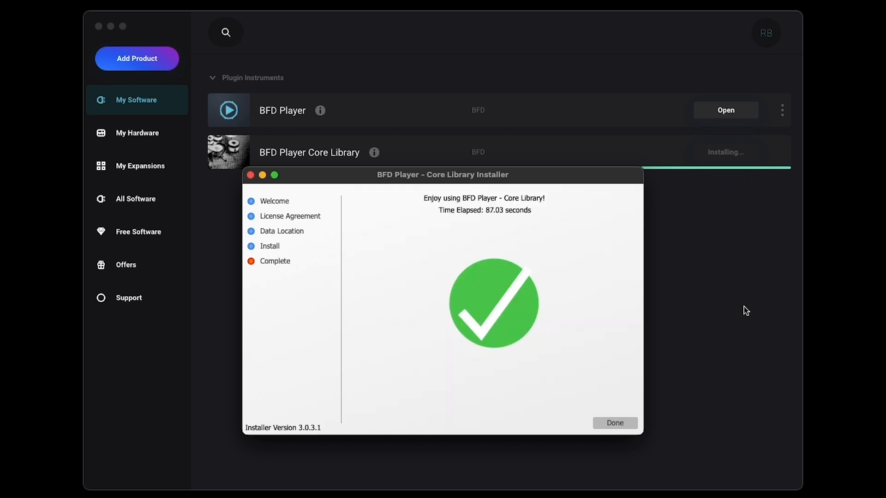
pyautogui.click(615, 423)
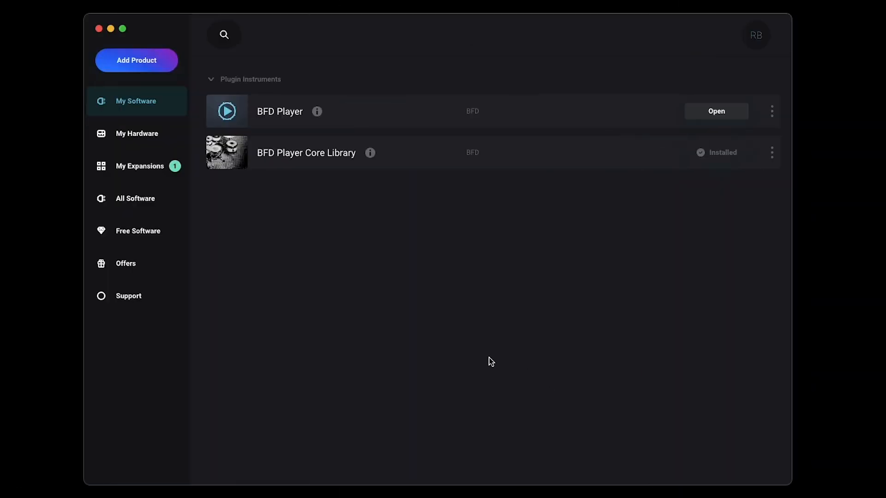
pyautogui.click(140, 166)
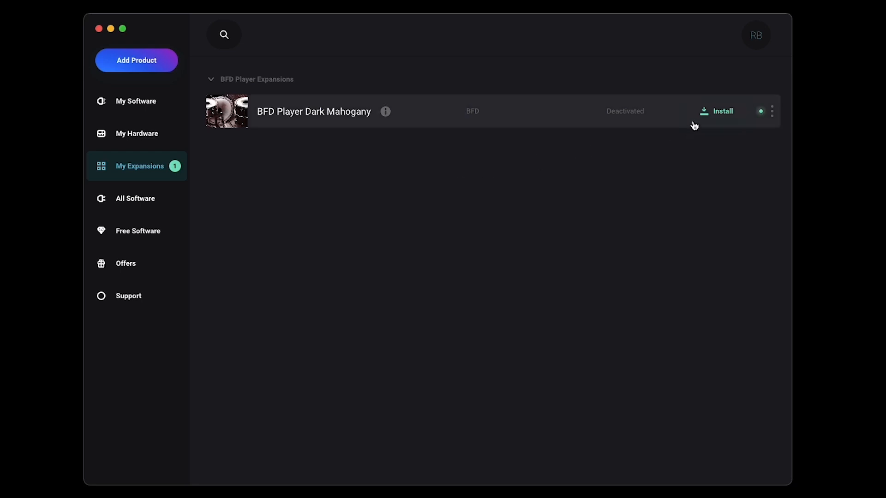
# Step: Install Dark Mahogany into its default data folder, then start the BFD Player profile login
pyautogui.click(722, 110)
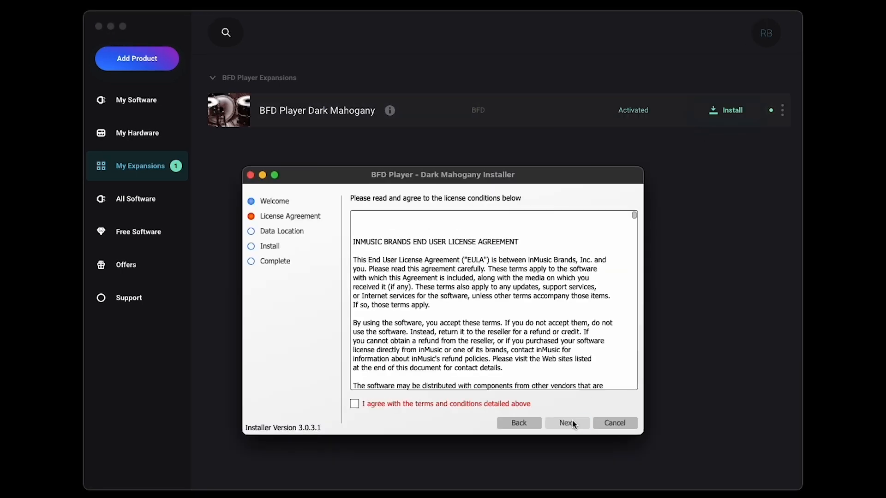
pyautogui.click(568, 423)
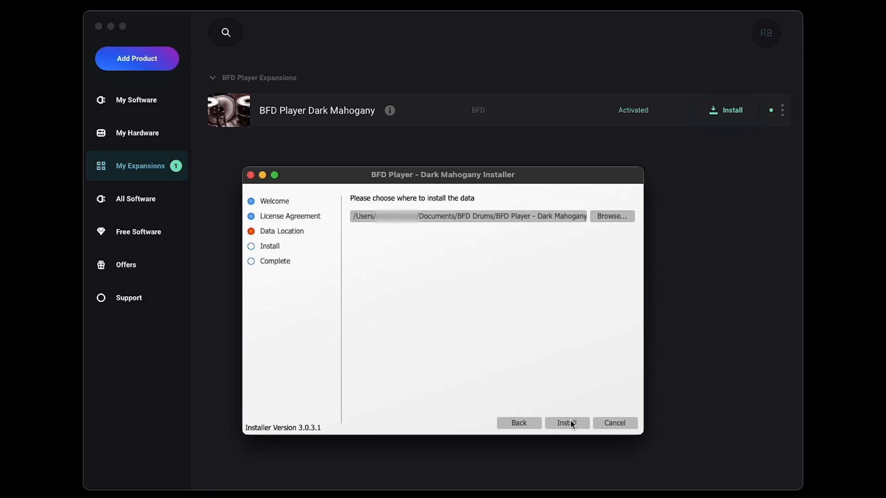
pyautogui.click(567, 424)
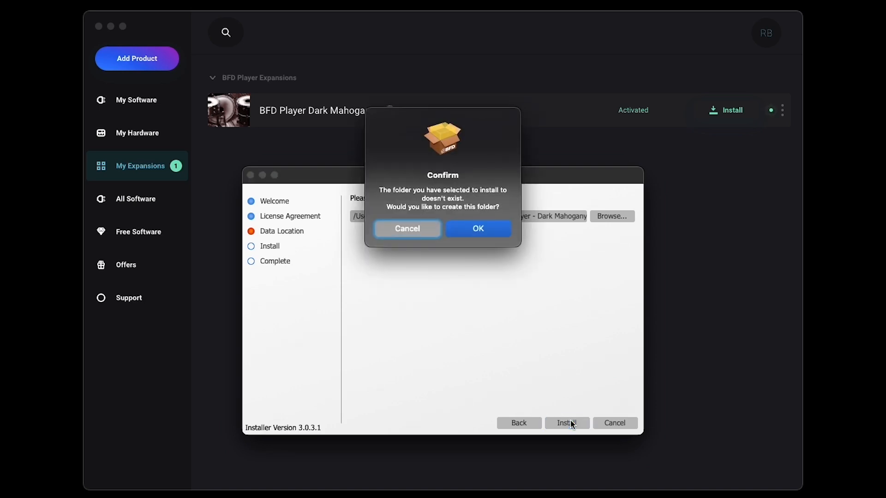
pyautogui.click(478, 229)
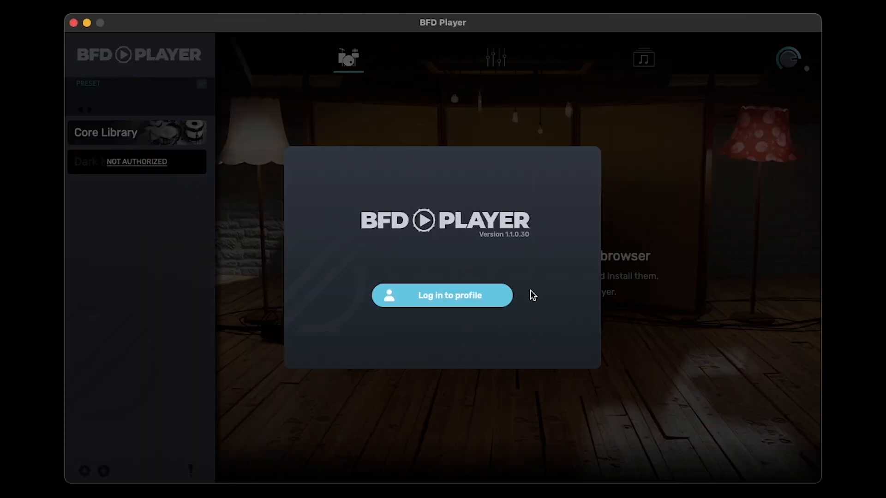
pyautogui.click(442, 295)
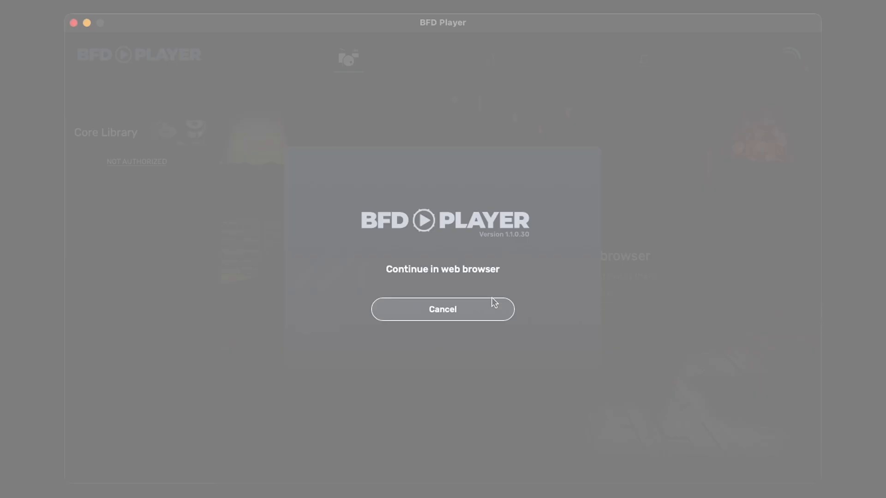
pyautogui.click(443, 309)
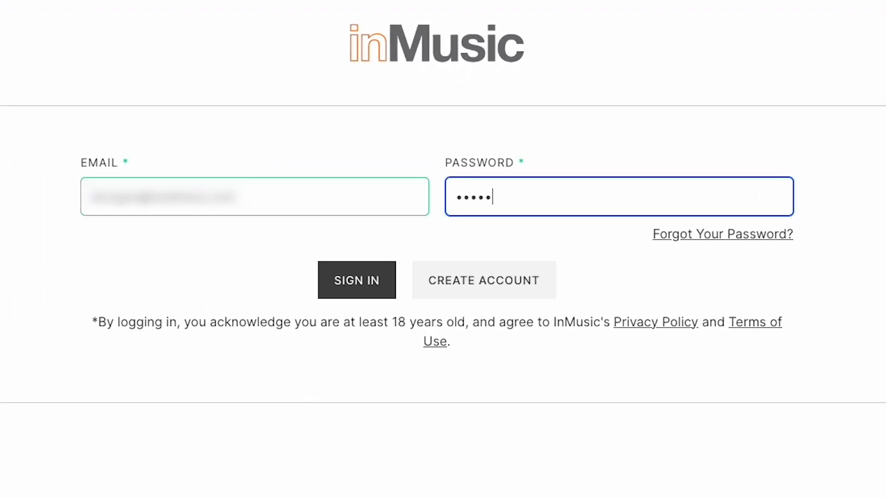
# Step: Sign in to inMusic Profile and grant BFD License Manager access to profile and products
pyautogui.click(356, 280)
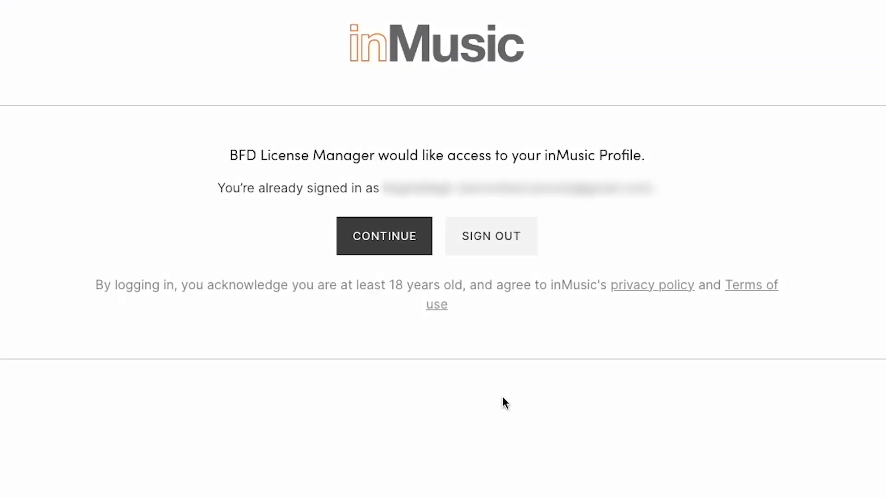
pyautogui.moveTo(352, 225)
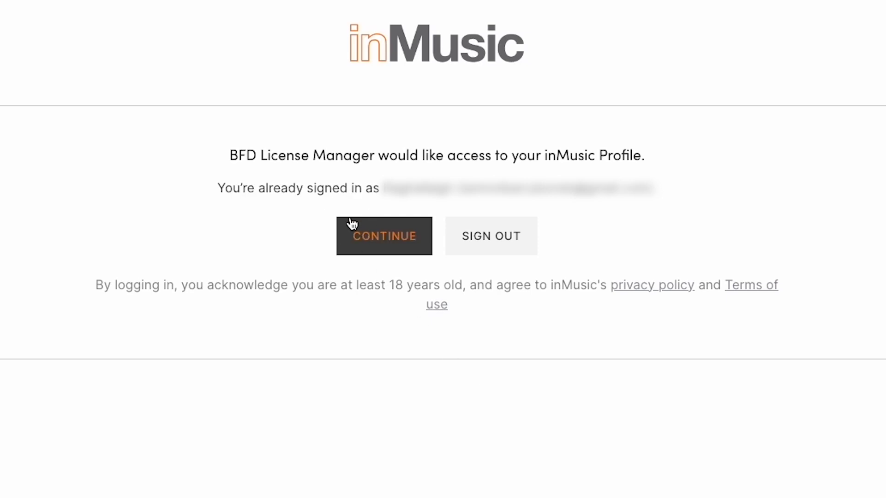
pyautogui.click(384, 236)
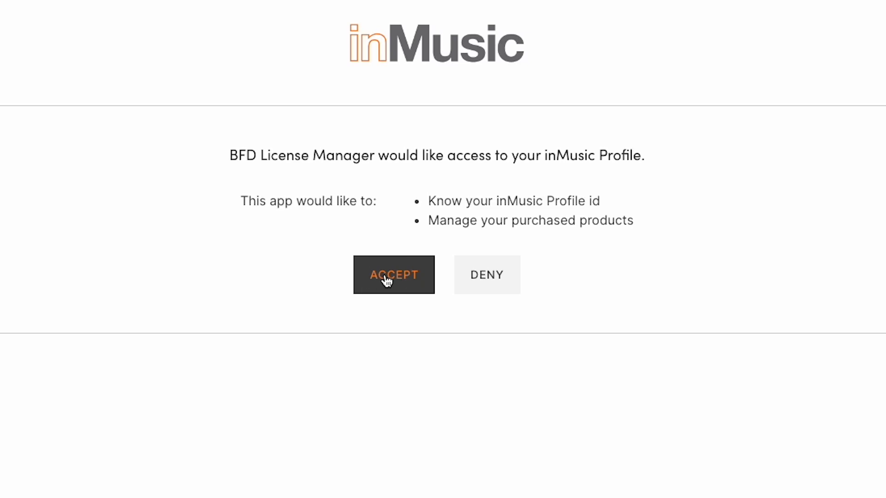
pyautogui.click(388, 280)
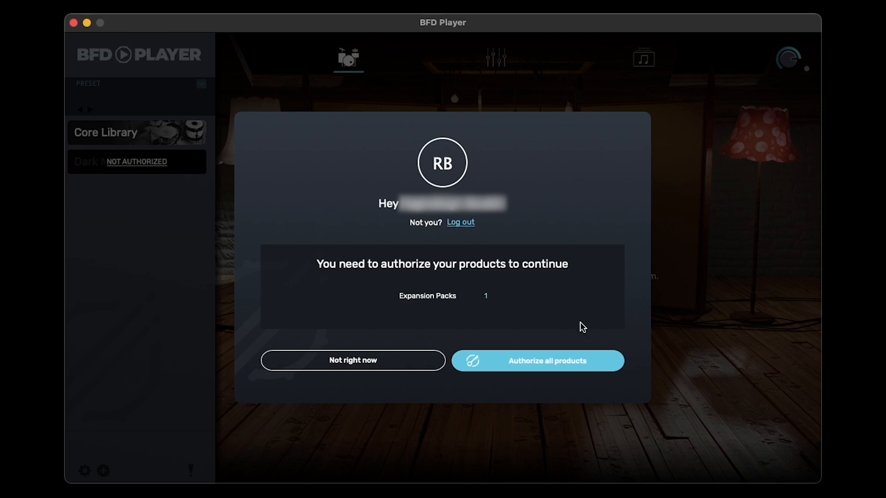
# Step: Authorize all products so Dark Mahogany becomes available, then dismiss the confirmation
pyautogui.click(538, 361)
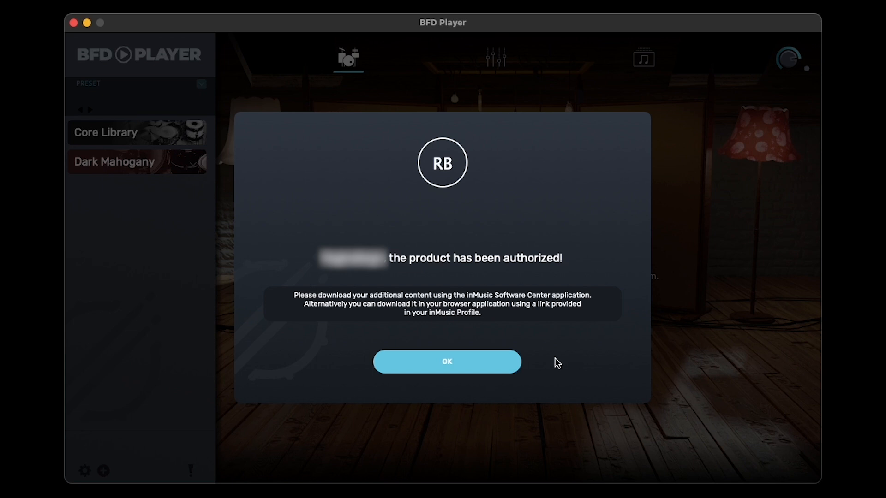
pyautogui.click(447, 361)
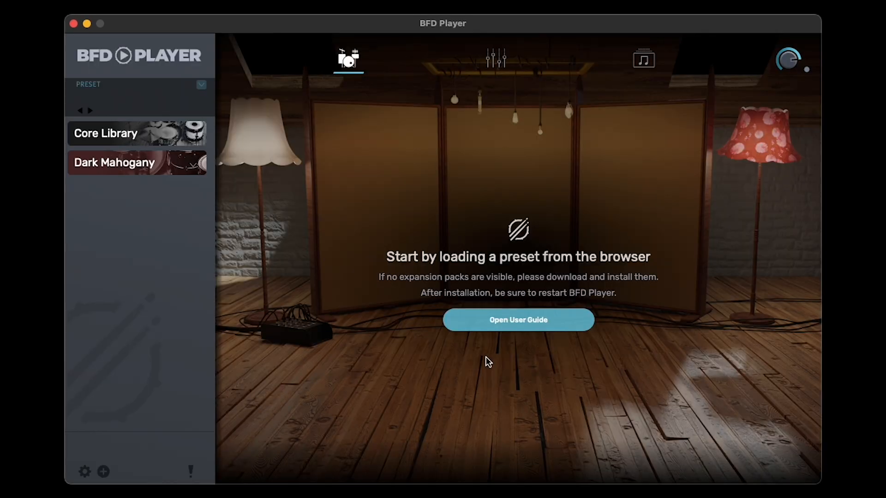
pyautogui.click(86, 471)
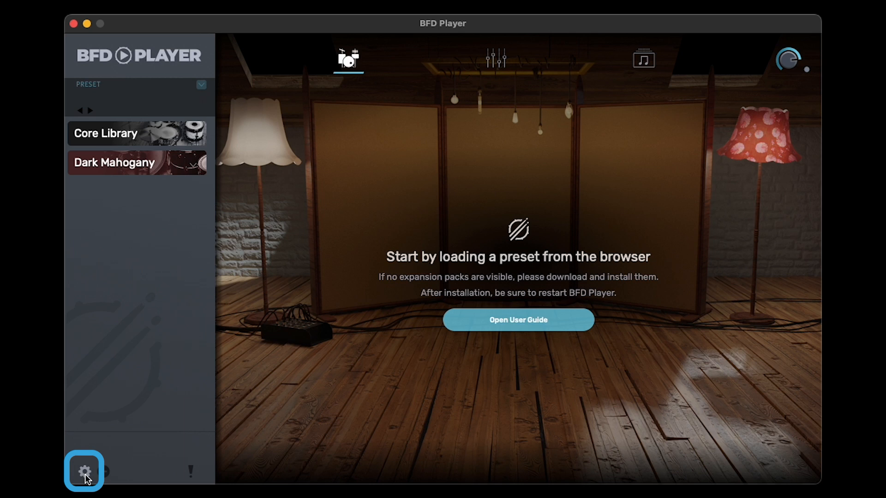
pyautogui.click(85, 470)
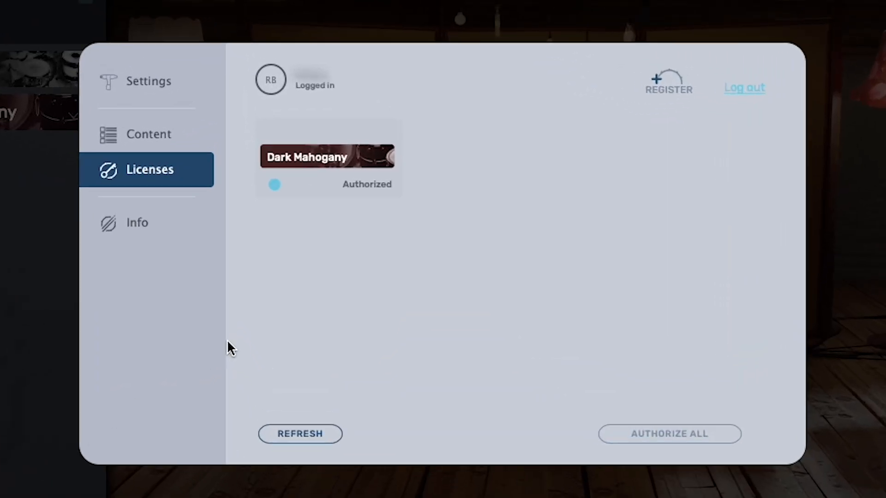
pyautogui.moveTo(286, 314)
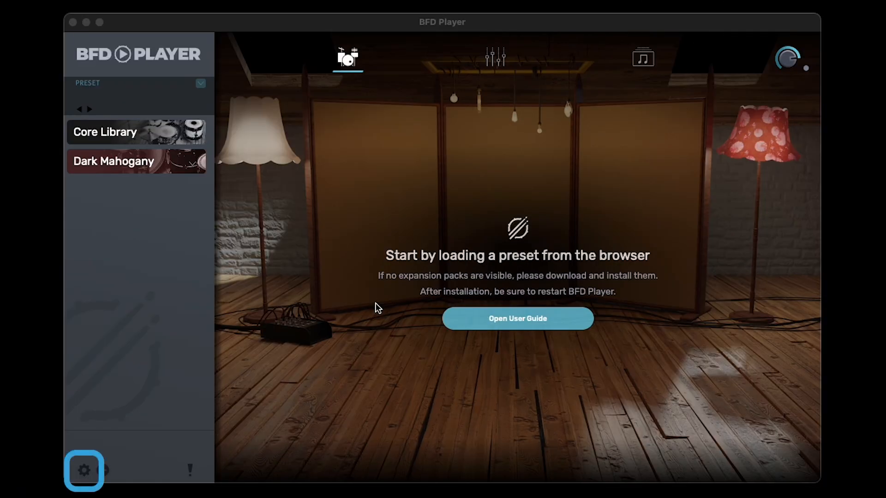
# Step: Route the audio output in Settings to the (CoreAudio) AIR 192 8 interface
pyautogui.click(85, 471)
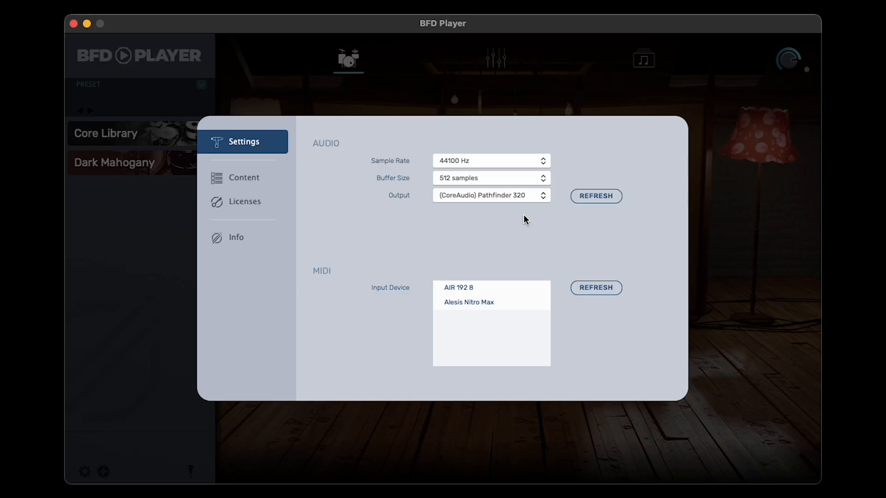
pyautogui.click(492, 195)
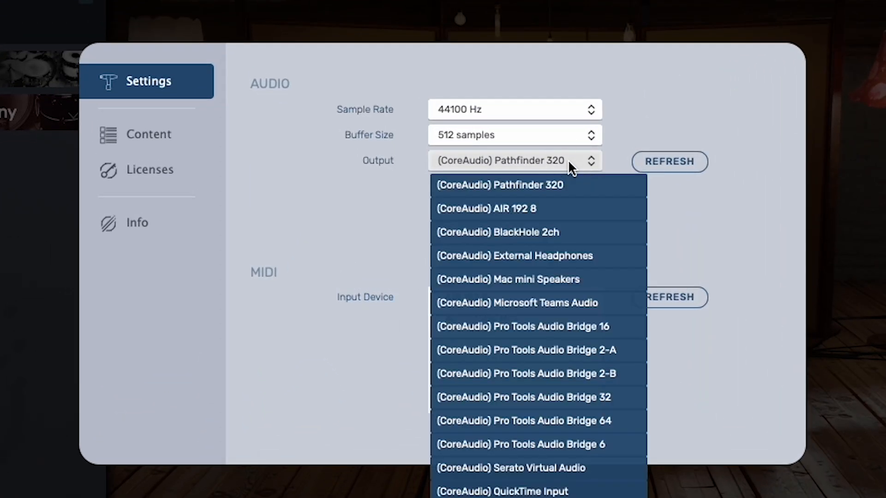
pyautogui.moveTo(576, 209)
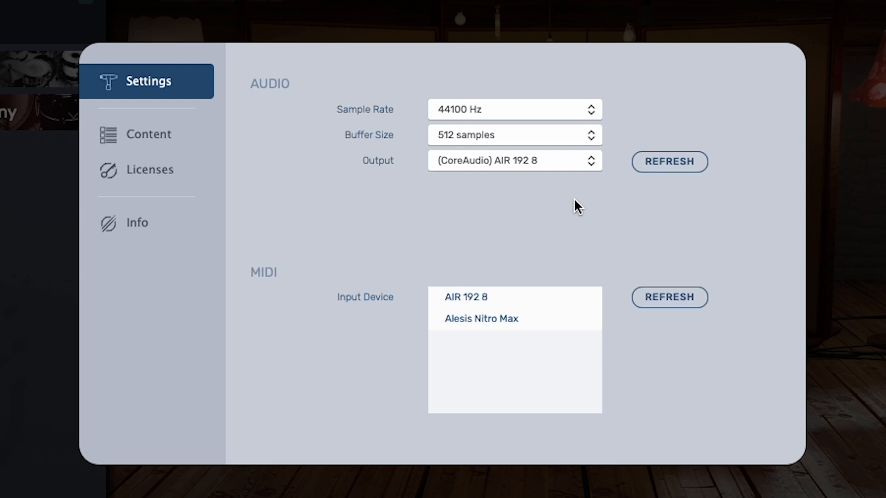
pyautogui.moveTo(576, 188)
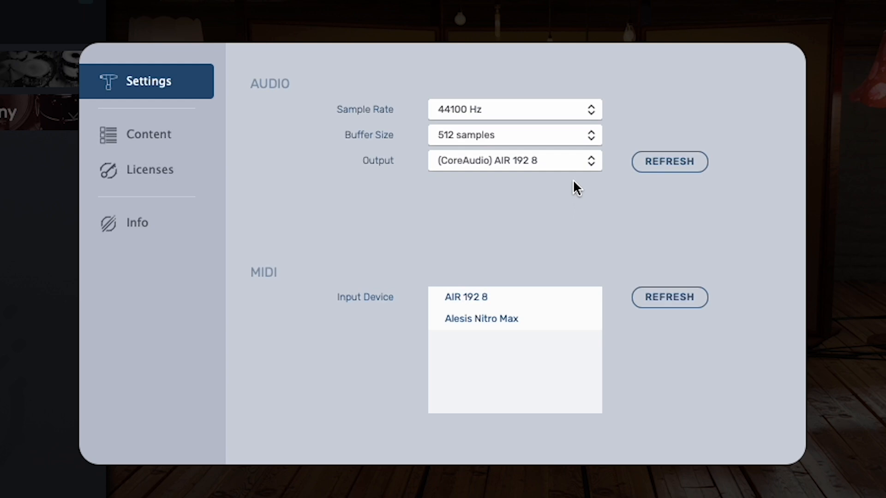
pyautogui.click(515, 135)
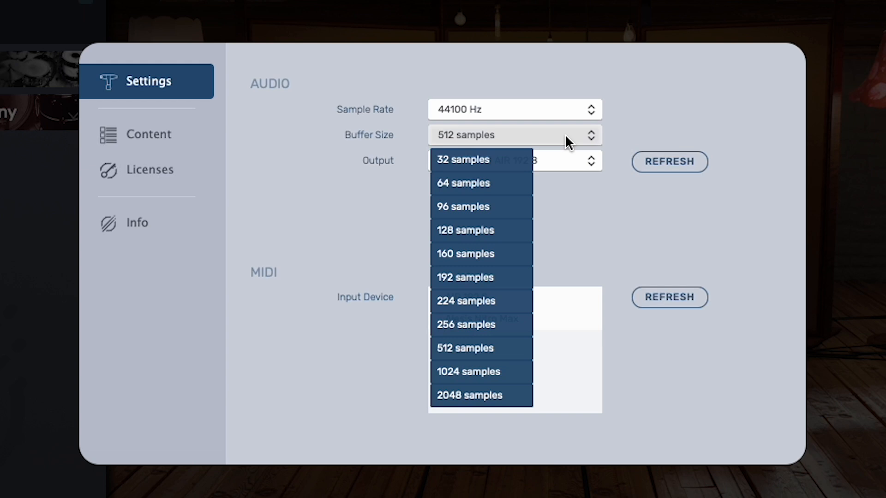
# Step: Keep the buffer at 512 samples and take MIDI input from the Alesis Nitro Max
pyautogui.click(468, 348)
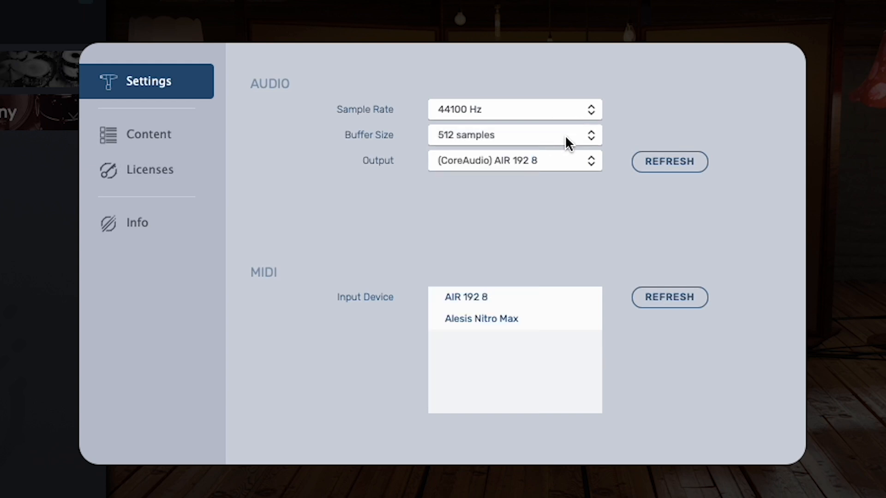
pyautogui.moveTo(573, 203)
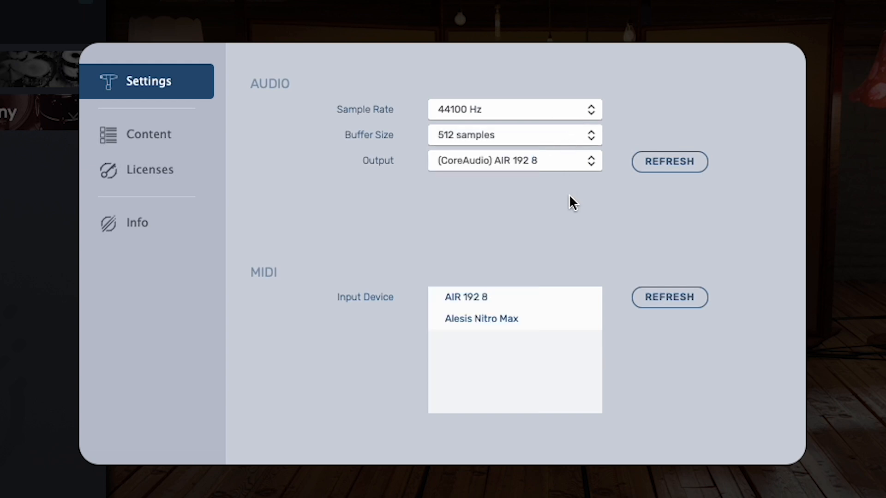
pyautogui.moveTo(555, 313)
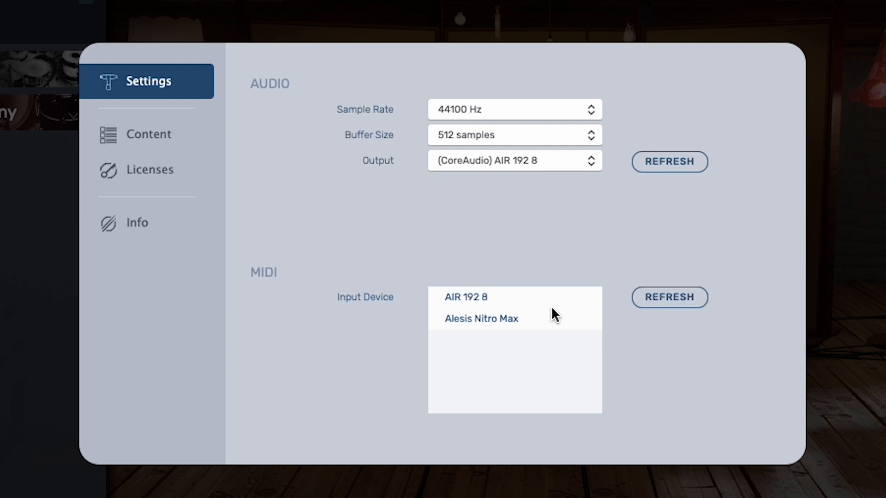
pyautogui.click(482, 318)
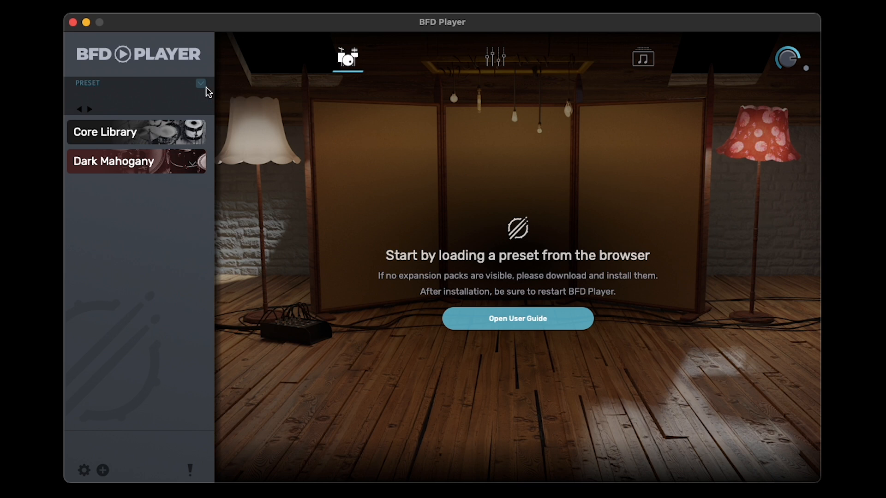
# Step: Choose Alesis Nitro Max under Engine > Keymap in the preset options
pyautogui.click(200, 83)
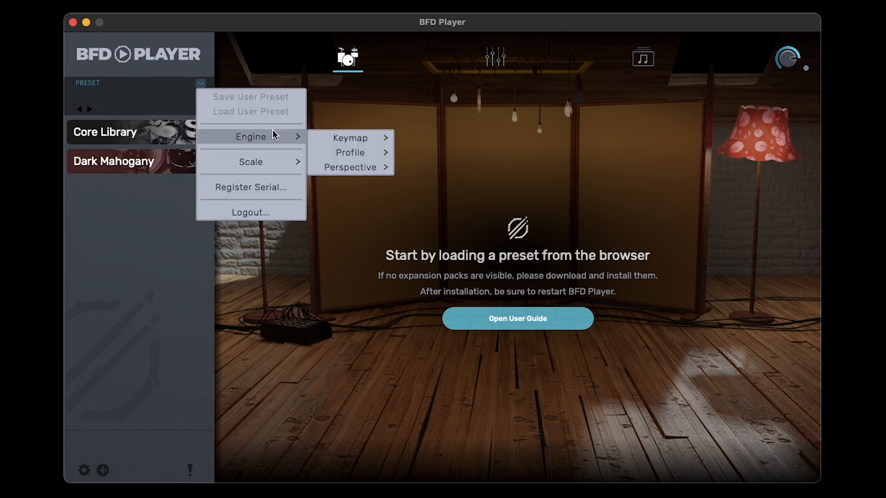
pyautogui.click(350, 137)
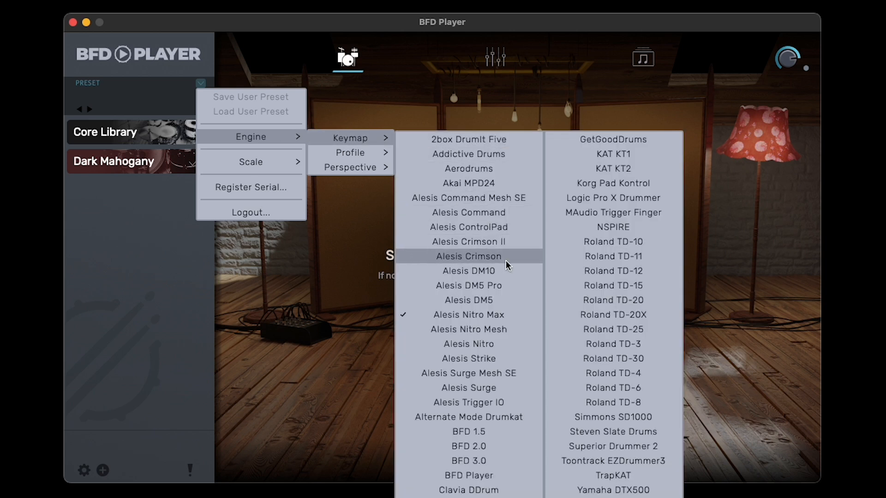
pyautogui.moveTo(519, 320)
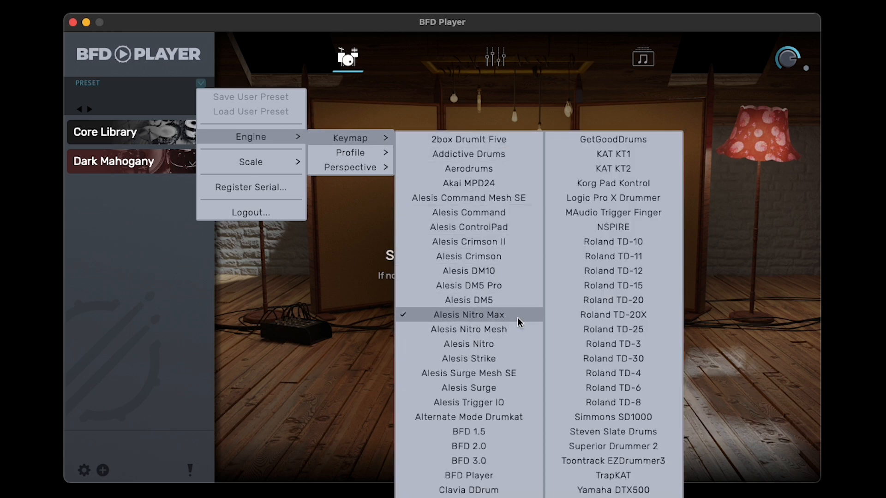
pyautogui.click(468, 314)
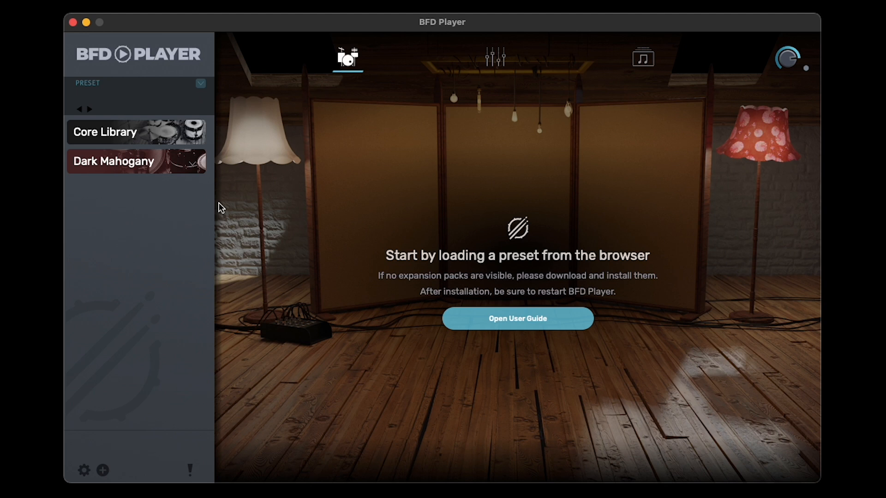
# Step: Expand the Dark Mahogany library and load its Original Mix preset
pyautogui.click(129, 162)
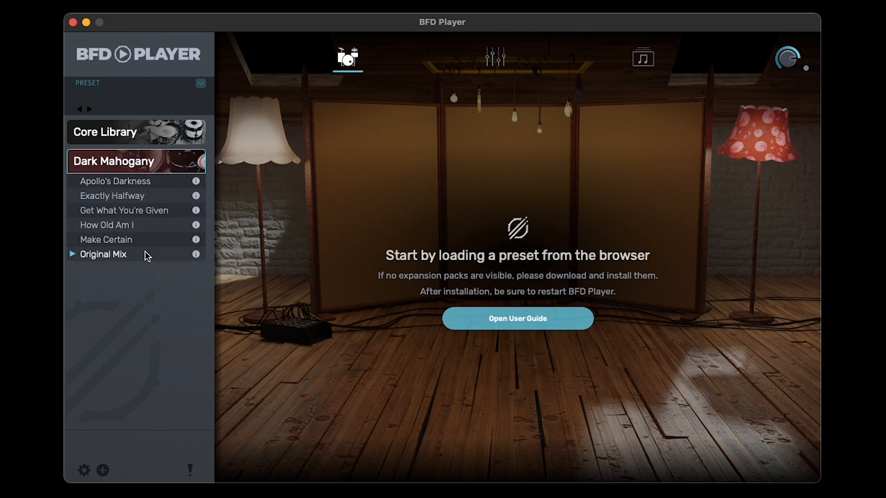
pyautogui.doubleClick(103, 255)
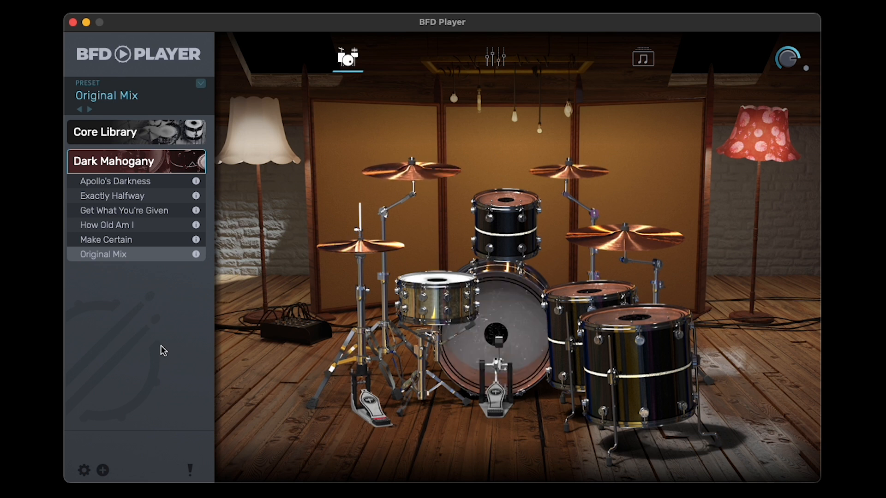
pyautogui.moveTo(391, 315)
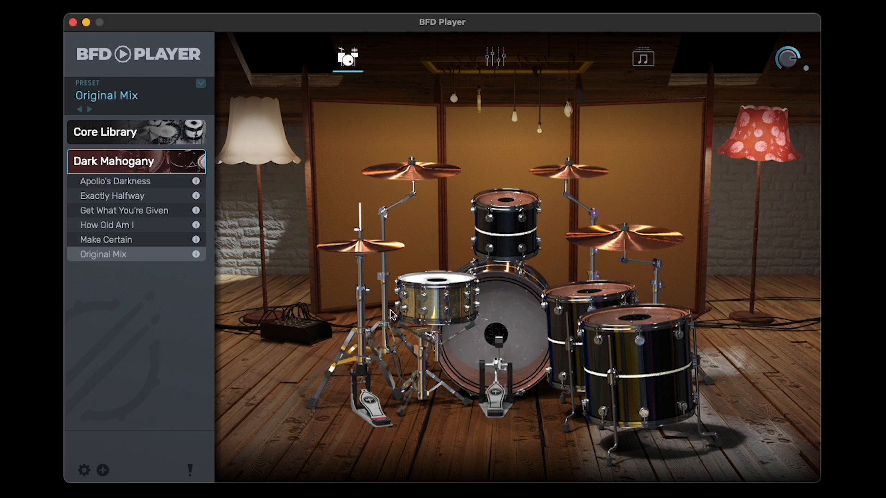
# Step: Swap the snare to Core Library's Ludwig Black Beauty, then back to Ludwig 402 Snare
pyautogui.click(436, 299)
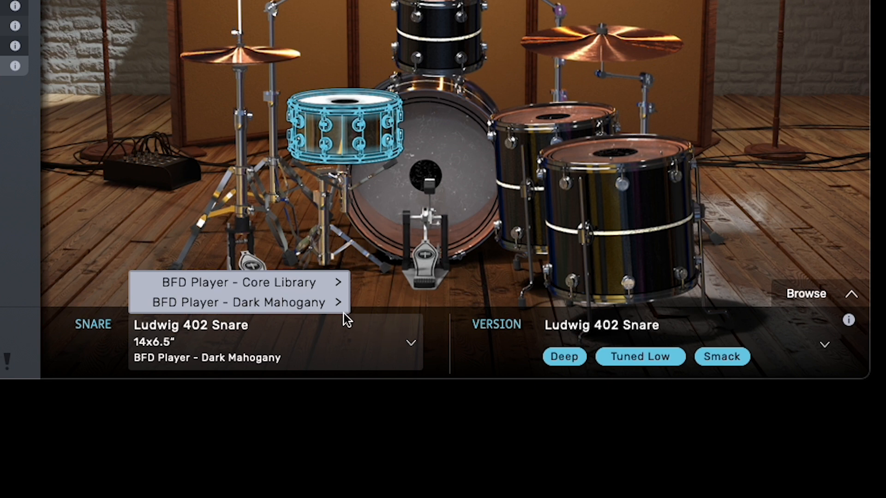
pyautogui.click(247, 302)
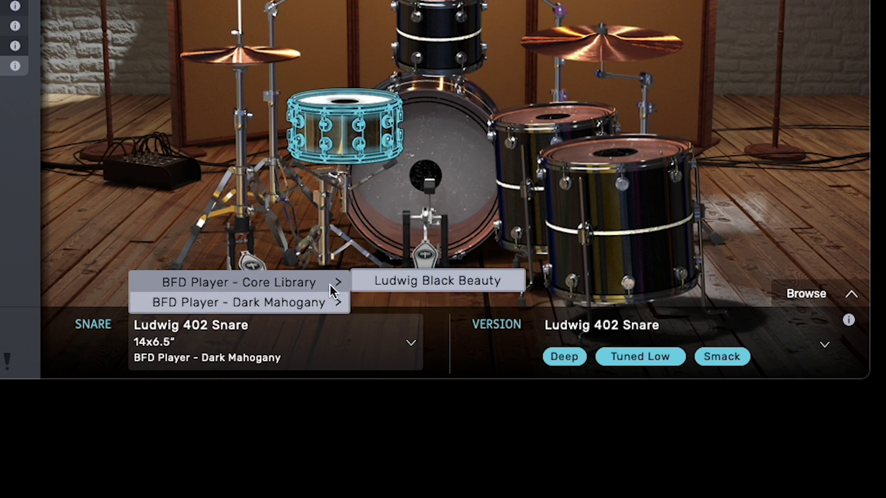
pyautogui.click(436, 281)
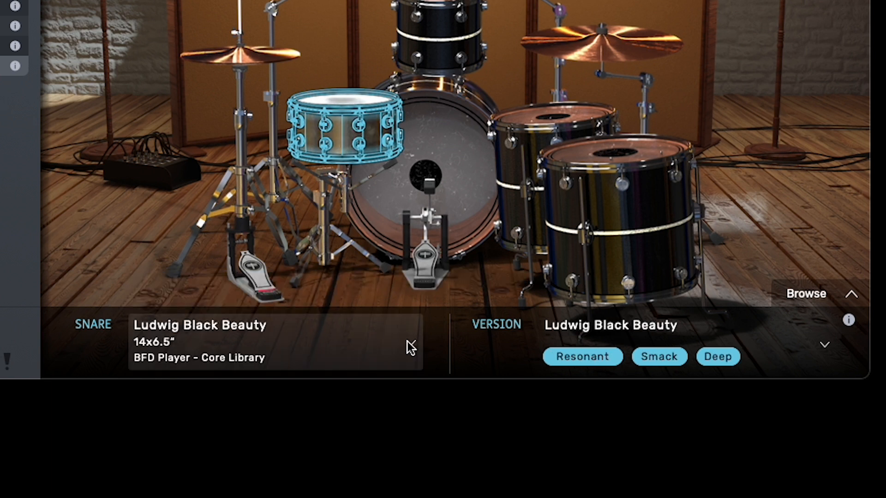
pyautogui.click(276, 348)
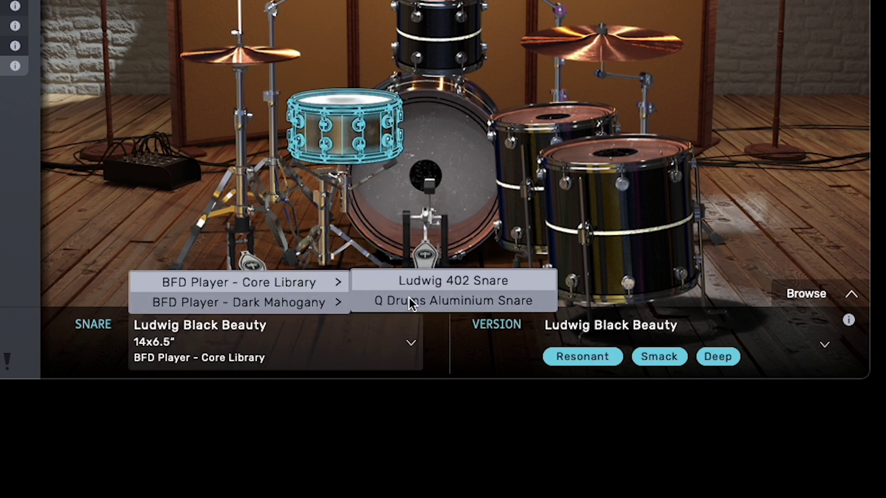
pyautogui.click(452, 281)
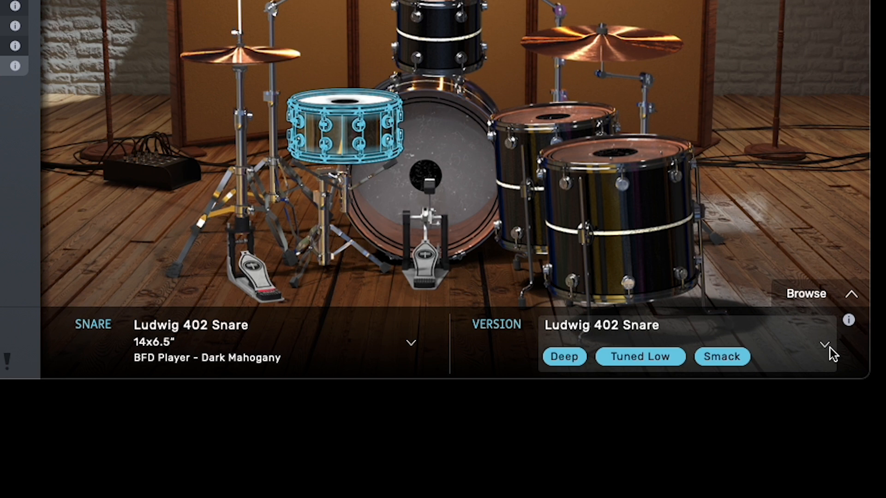
pyautogui.click(827, 348)
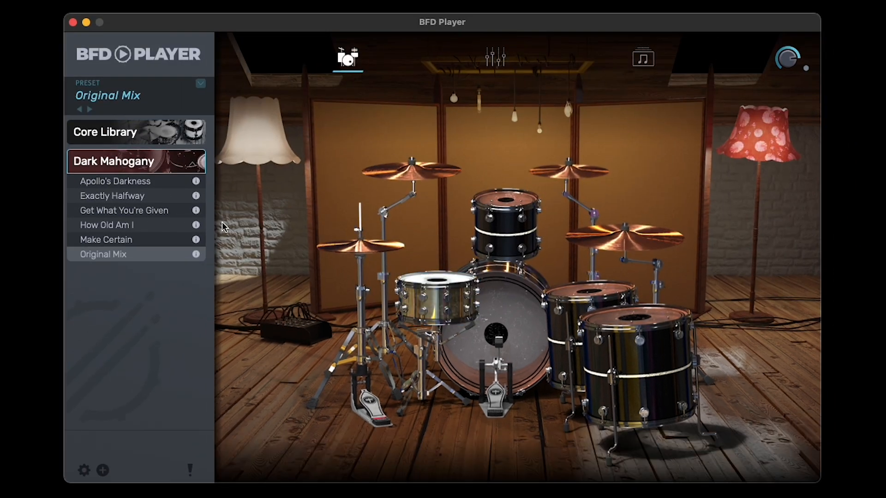
# Step: Expand the Core Library and open its 80's Lover preset
pyautogui.click(105, 132)
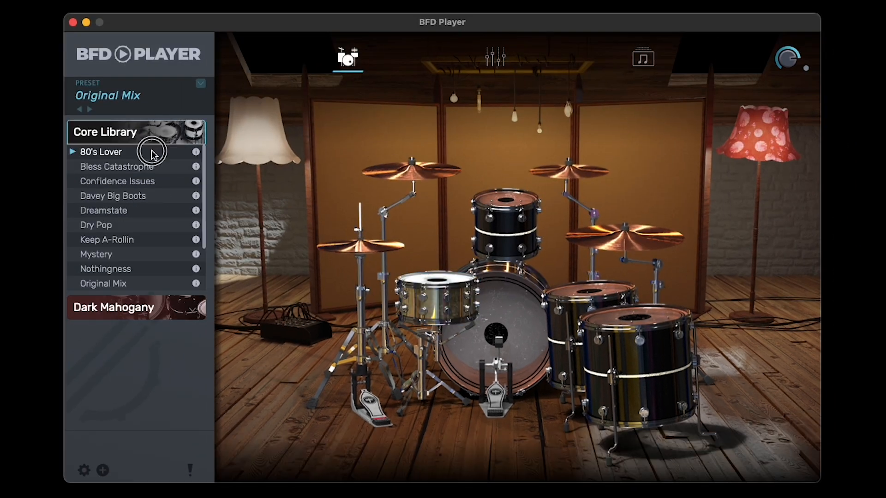
pyautogui.click(100, 152)
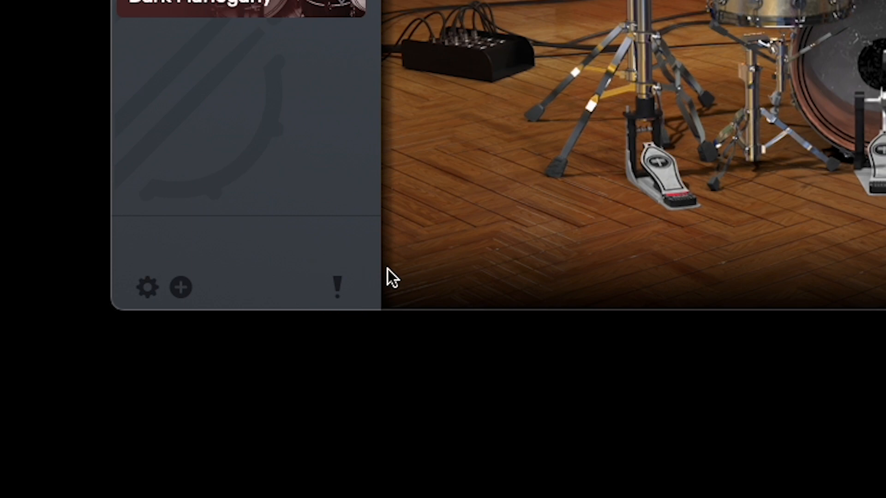
pyautogui.moveTo(340, 291)
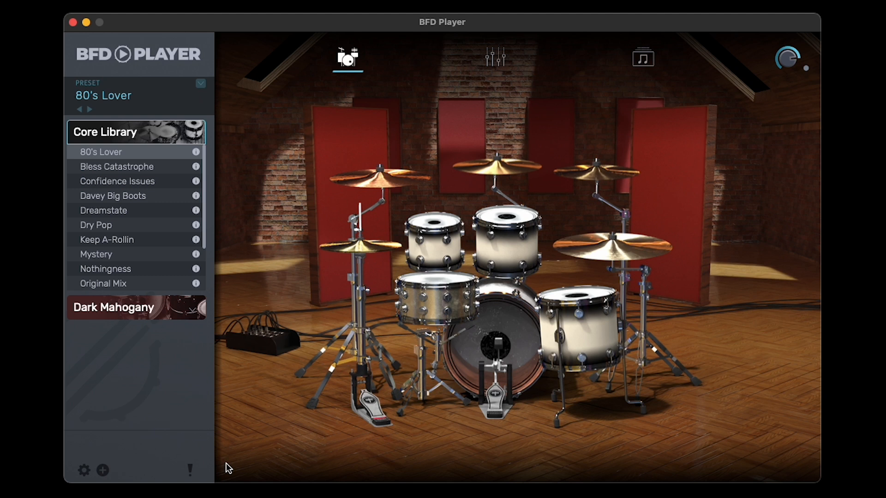
# Step: In the Mixer, set the Attack/Sustain macro to 0% and Gate Release to 98%
pyautogui.click(495, 55)
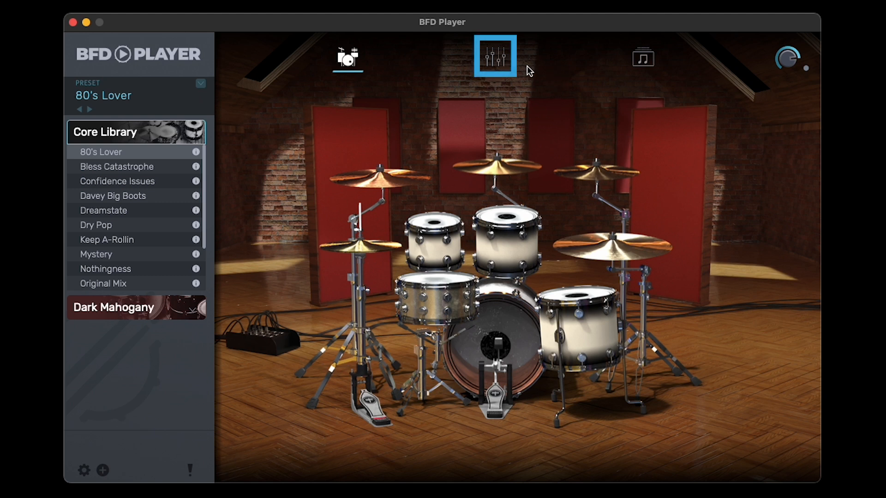
pyautogui.moveTo(509, 66)
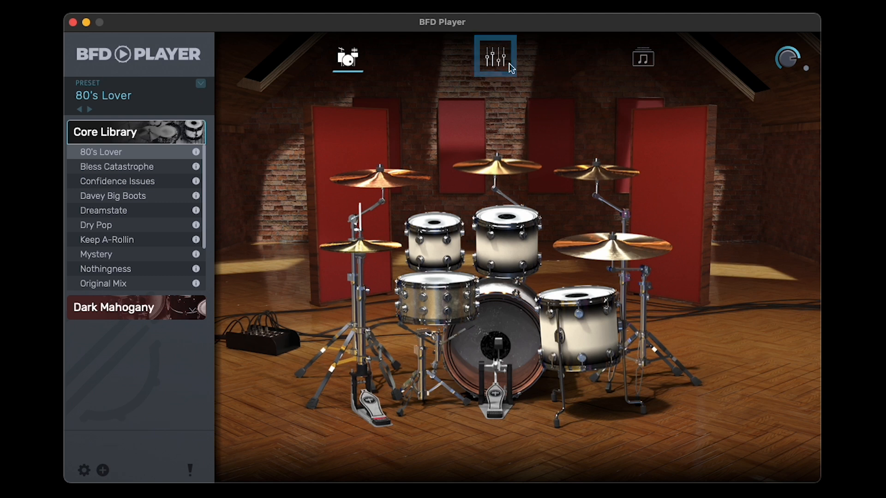
pyautogui.click(496, 55)
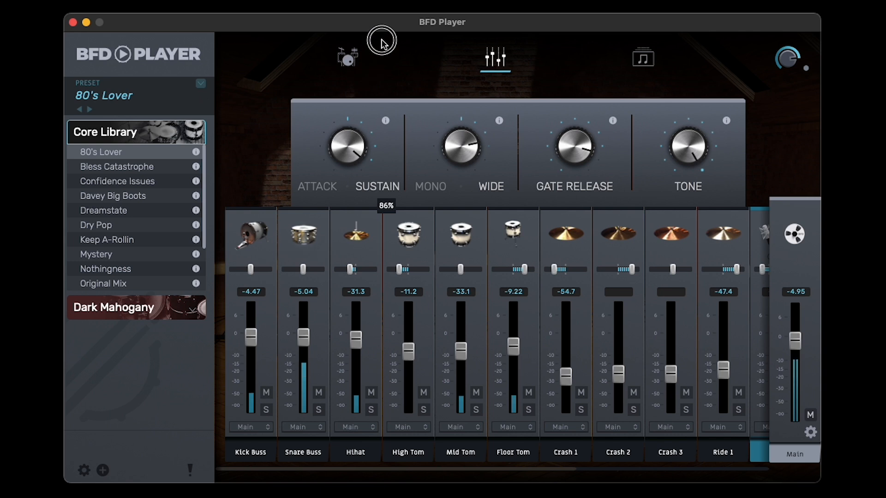
pyautogui.moveTo(382, 43); pyautogui.dragTo(377, 116)
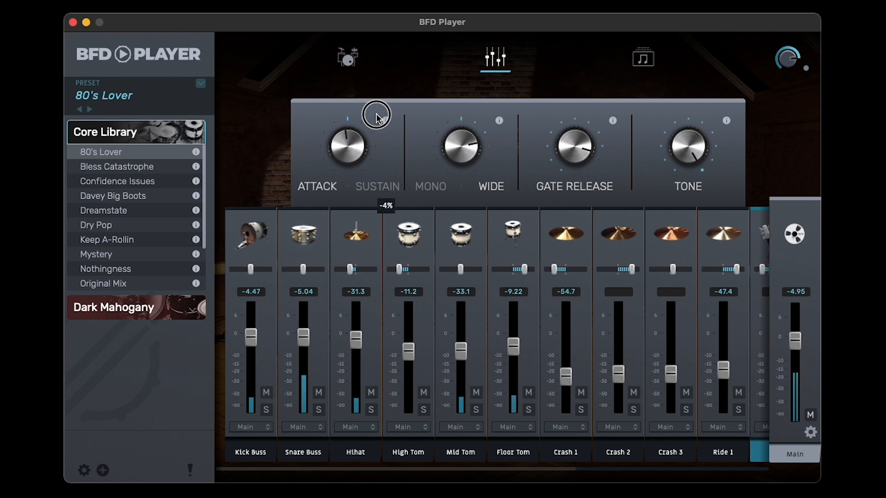
pyautogui.moveTo(374, 113); pyautogui.dragTo(368, 164)
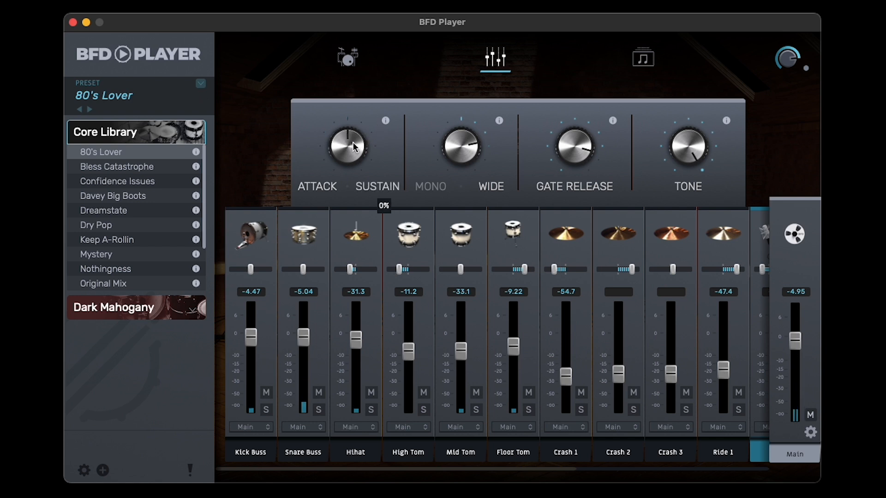
pyautogui.moveTo(574, 147); pyautogui.dragTo(575, 136)
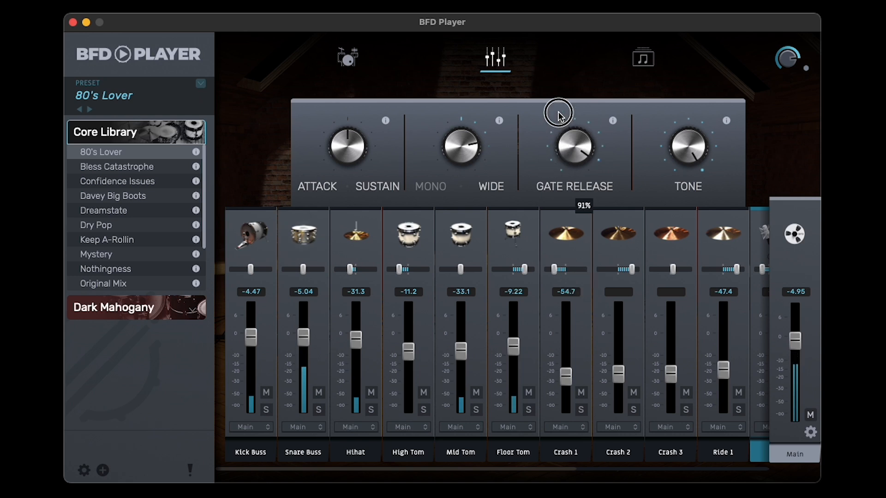
pyautogui.moveTo(558, 111); pyautogui.dragTo(561, 107)
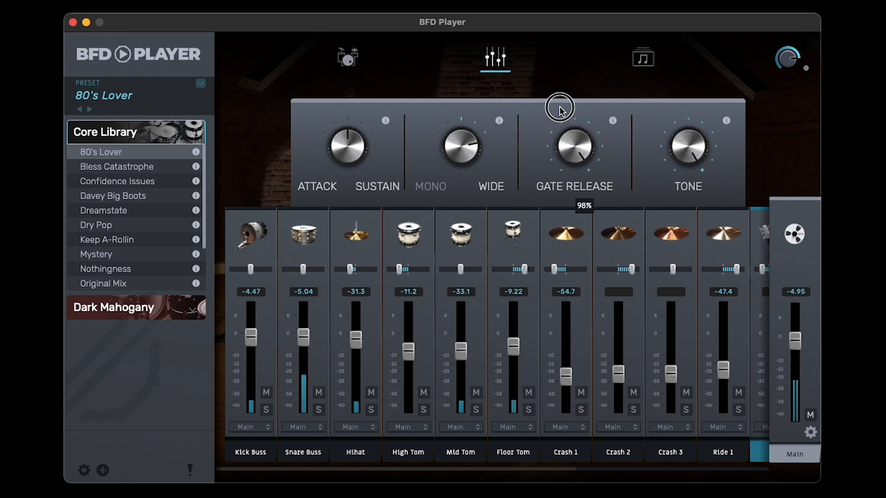